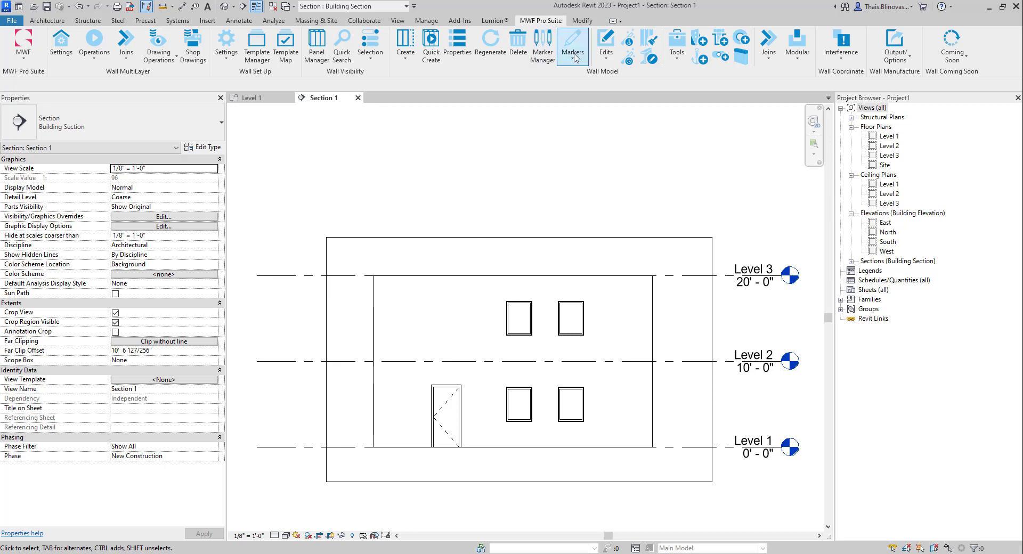
# - Review the MWF Markers list and select the two-storey wall in Section 1
pyautogui.click(572, 46)
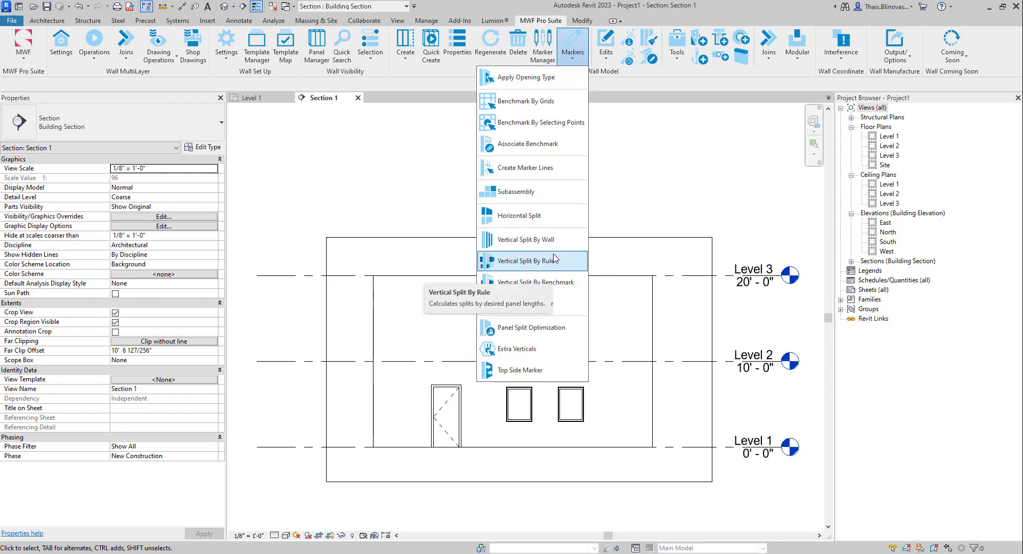
pyautogui.moveTo(528, 303)
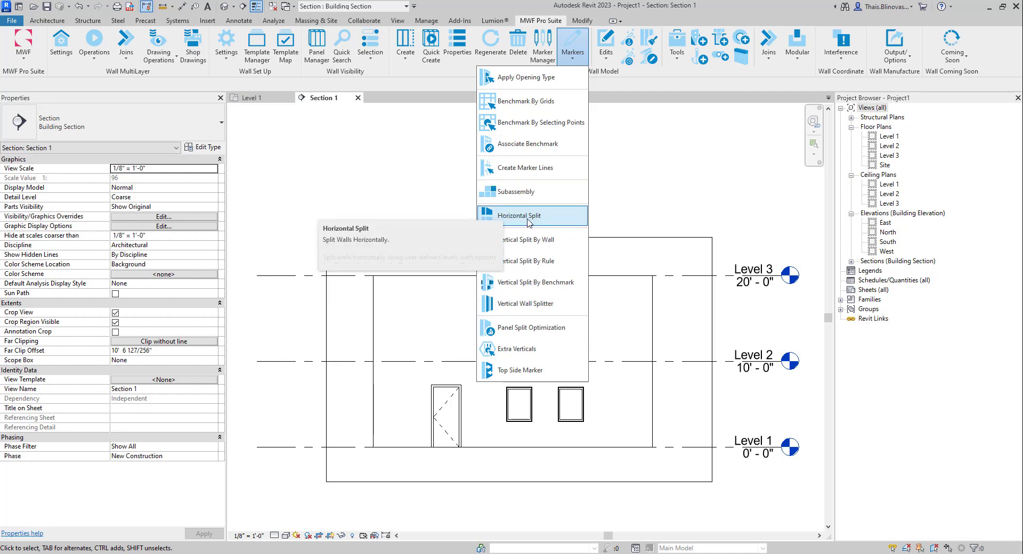
pyautogui.moveTo(518, 216)
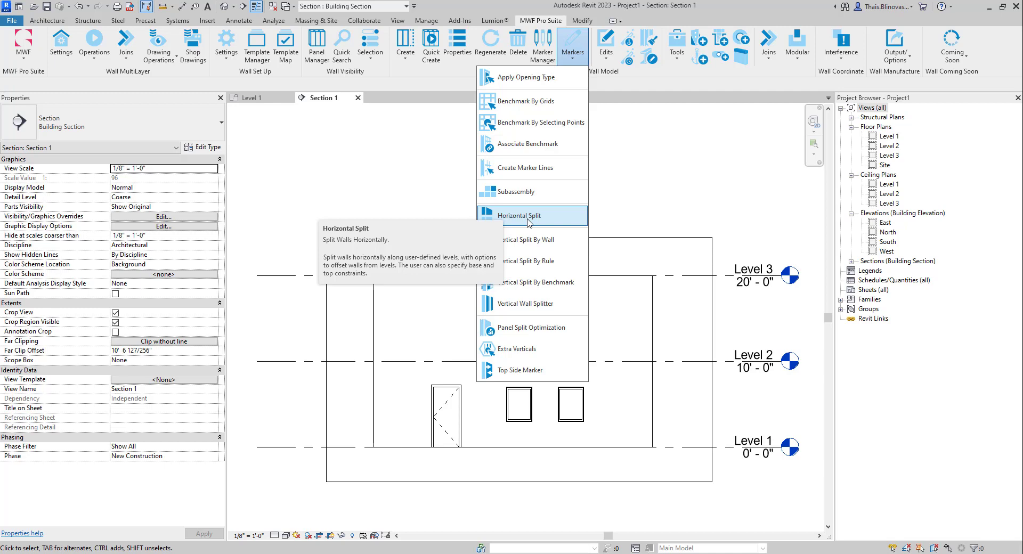
pyautogui.moveTo(528, 224)
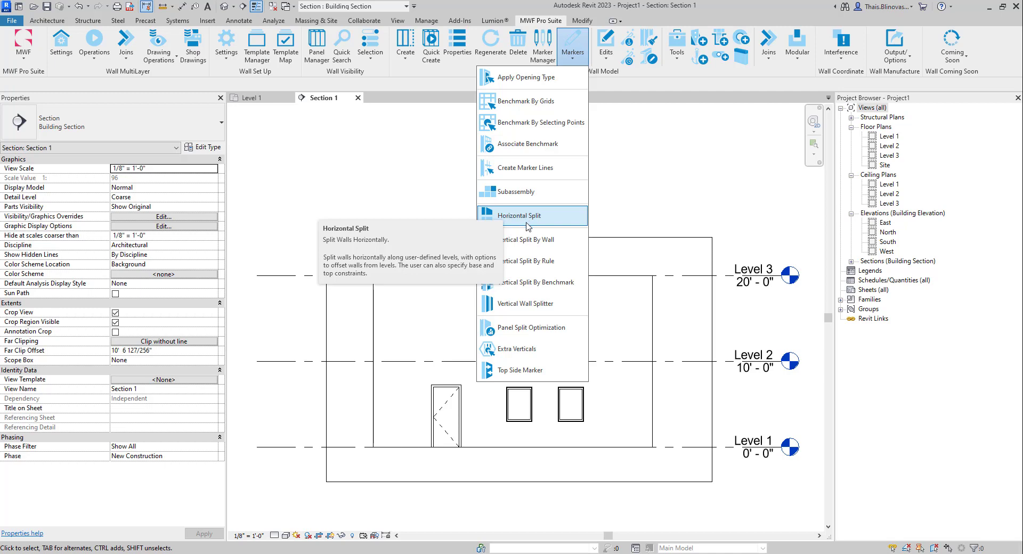
pyautogui.moveTo(532, 227)
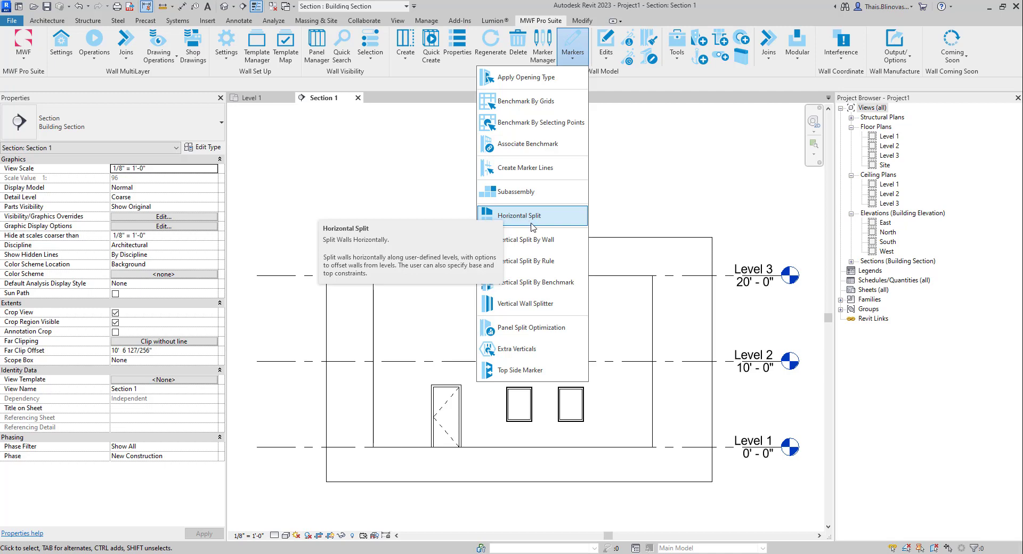
pyautogui.click(447, 417)
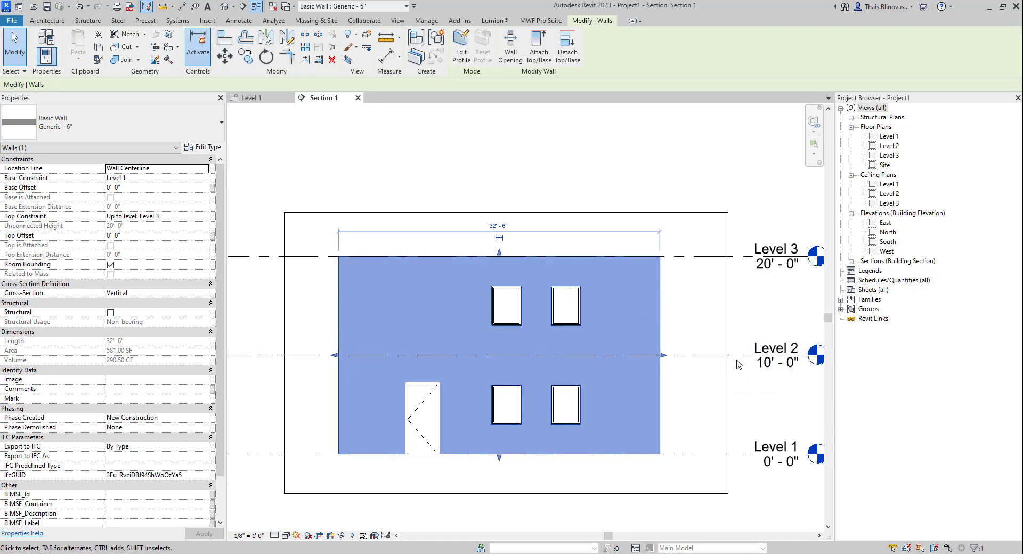
# - Run Horizontal Split with Split at Selected Levels/Reference planes, listing Levels 1-3
pyautogui.click(775, 355)
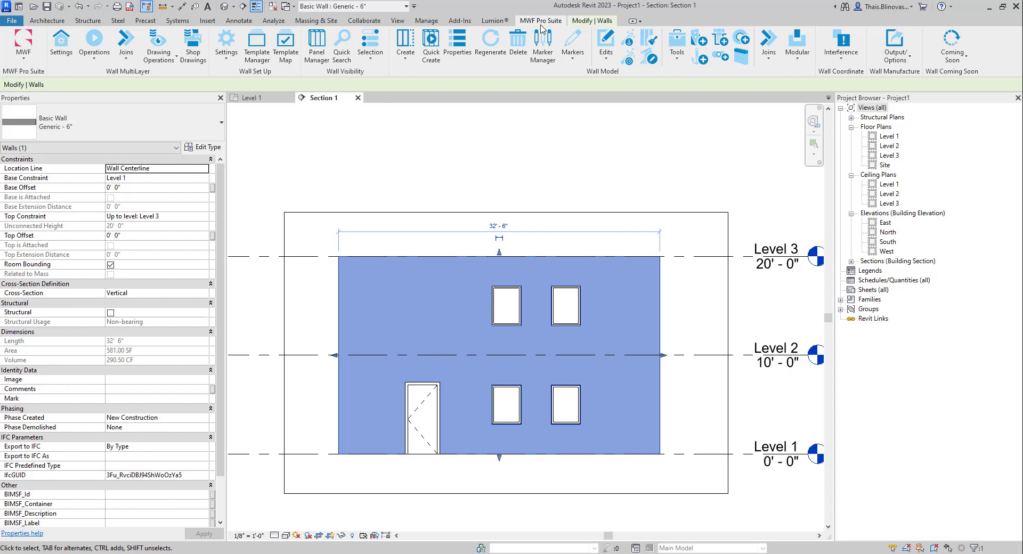
pyautogui.click(573, 46)
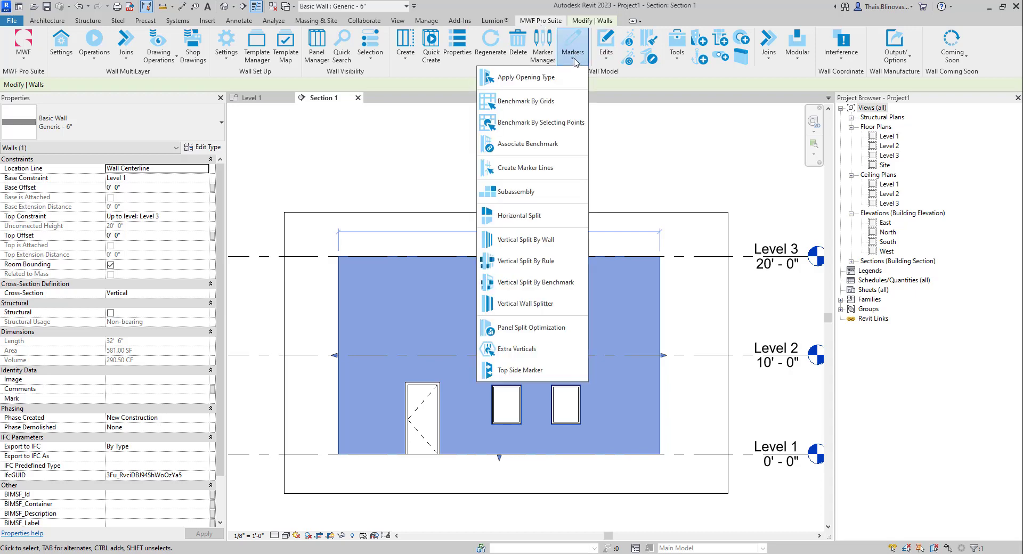
pyautogui.click(522, 215)
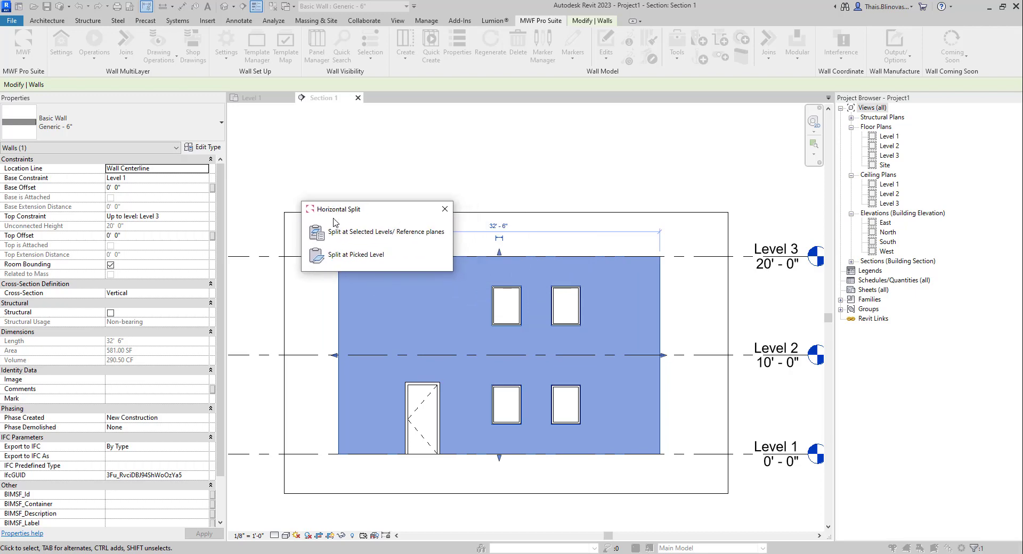
pyautogui.moveTo(358, 249)
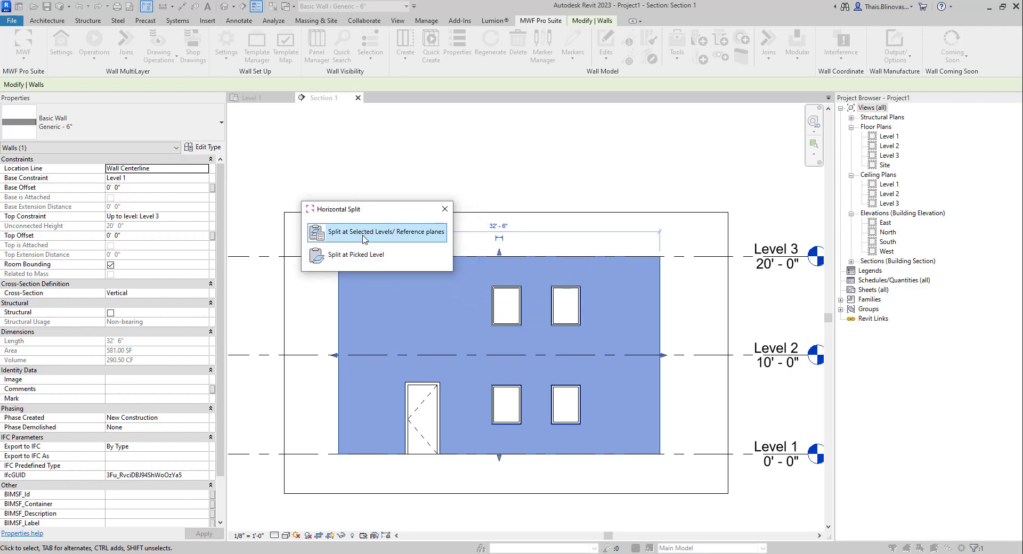
pyautogui.moveTo(410, 237)
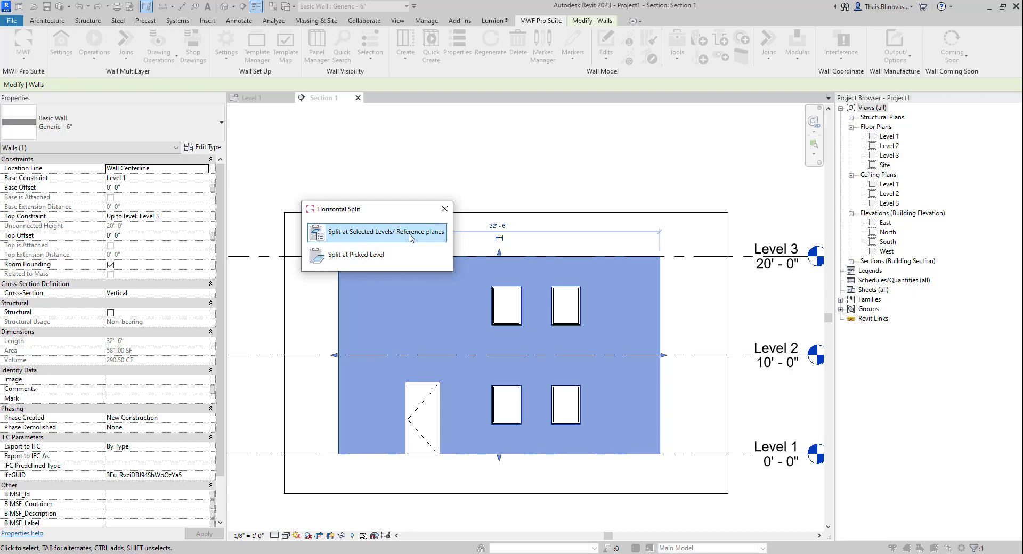
pyautogui.click(377, 231)
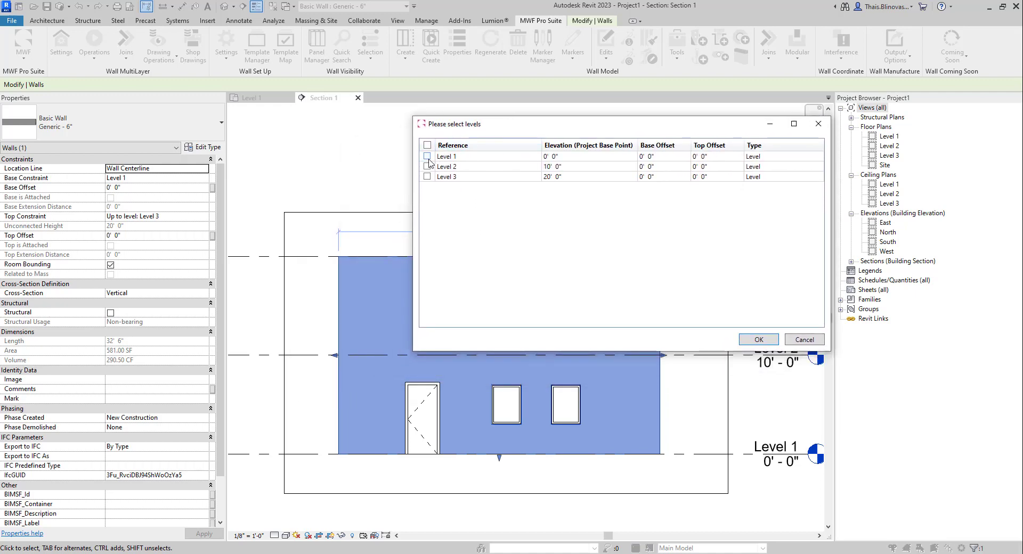
# - Tick Level 2 in the level list and confirm, splitting the wall into two 10-foot walls
pyautogui.click(427, 155)
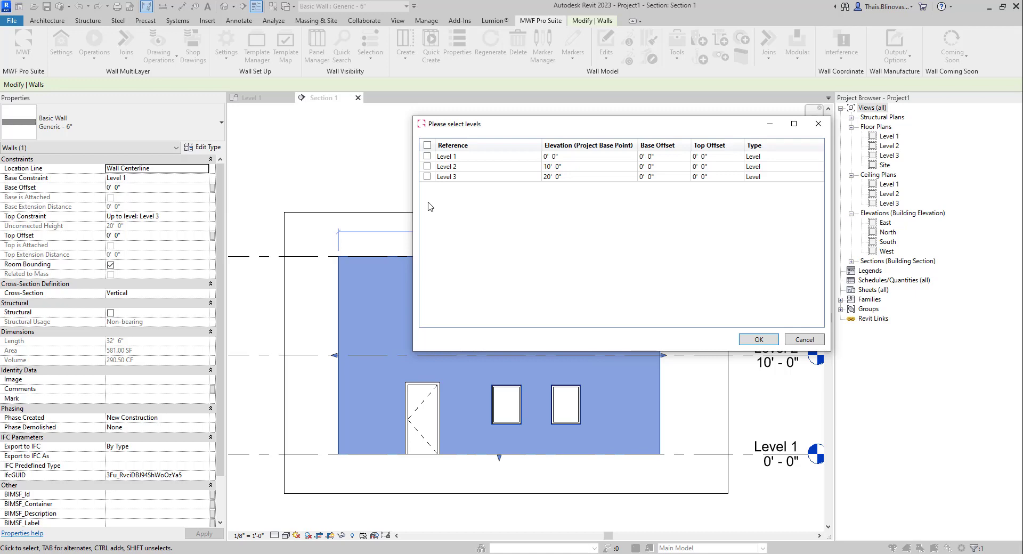
pyautogui.moveTo(444, 311)
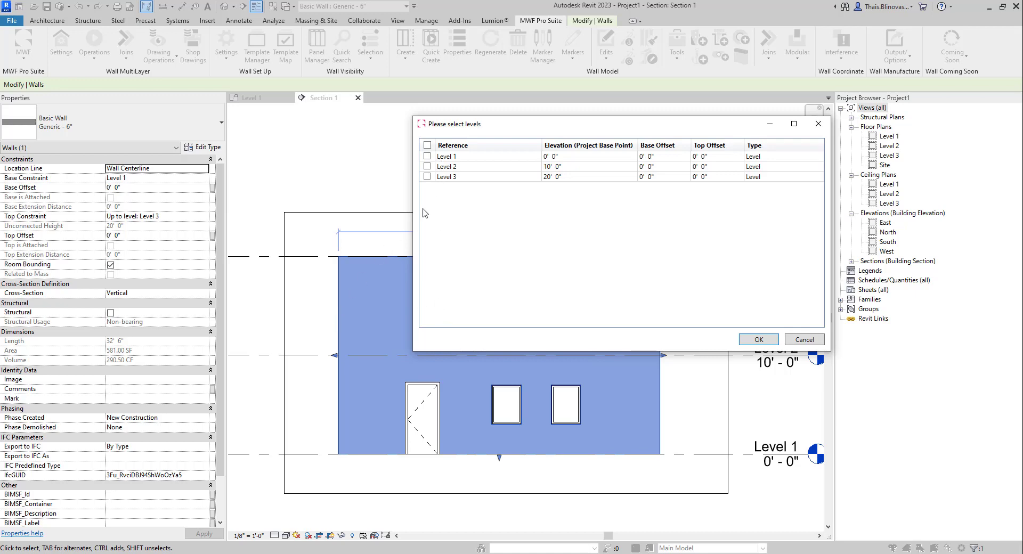
pyautogui.moveTo(374, 364)
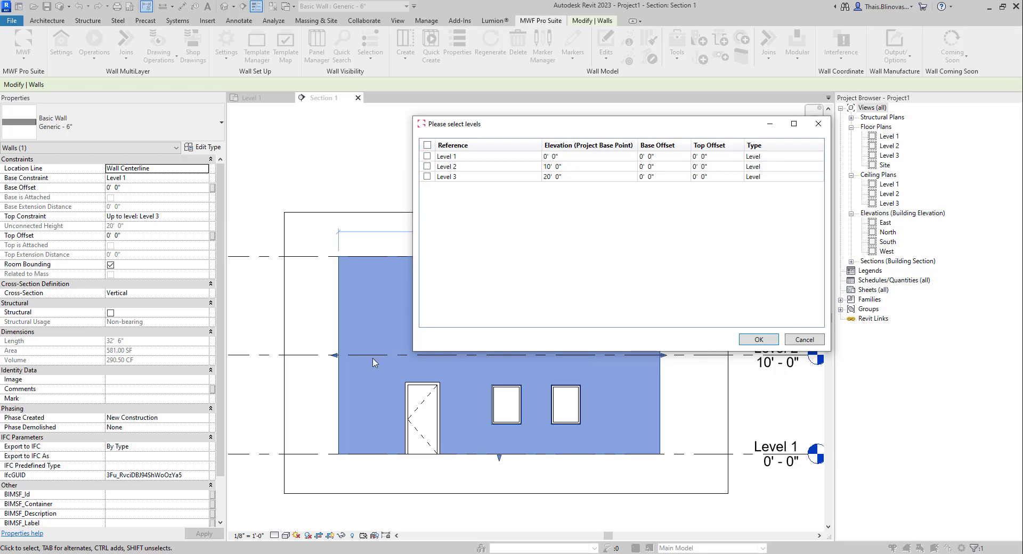
pyautogui.click(428, 155)
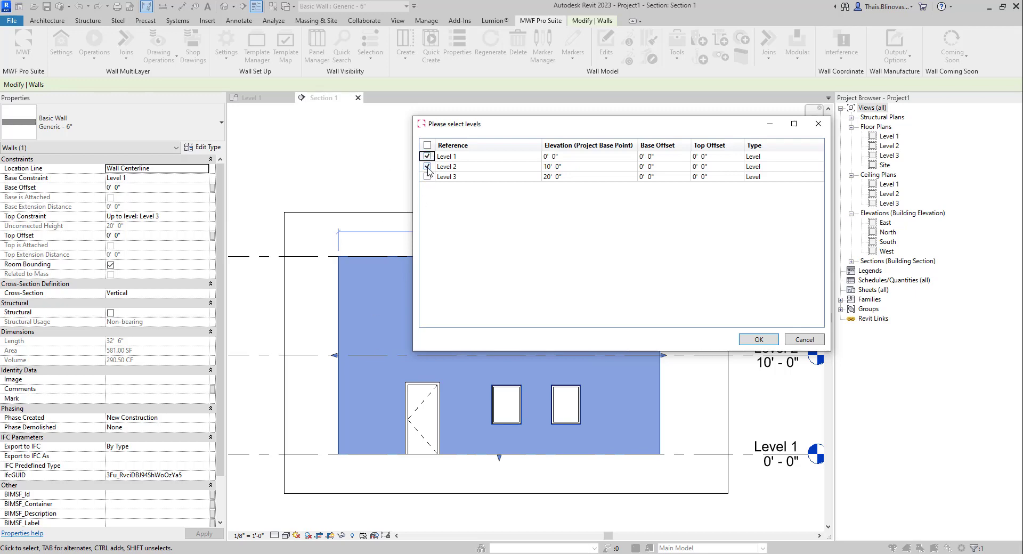
pyautogui.click(428, 177)
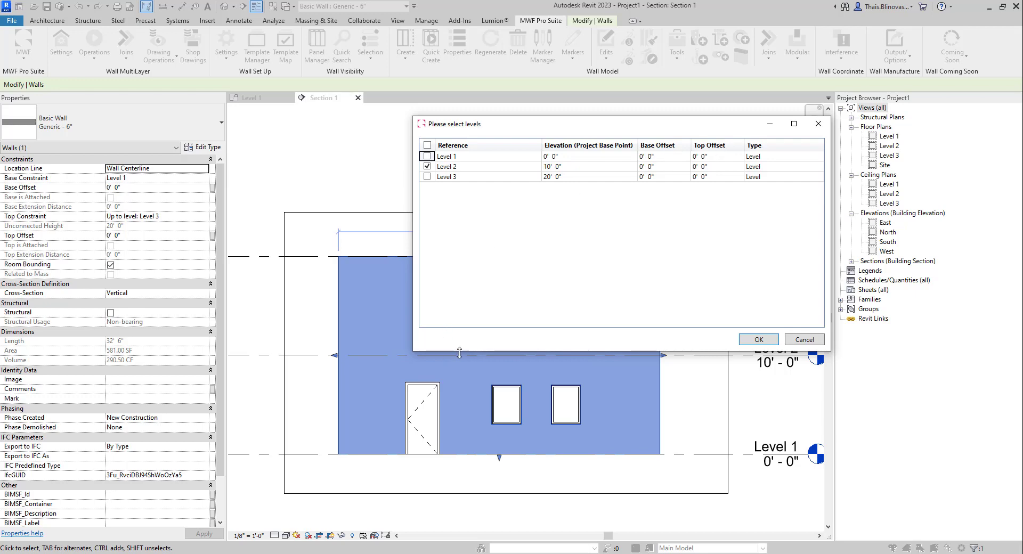
pyautogui.moveTo(477, 292)
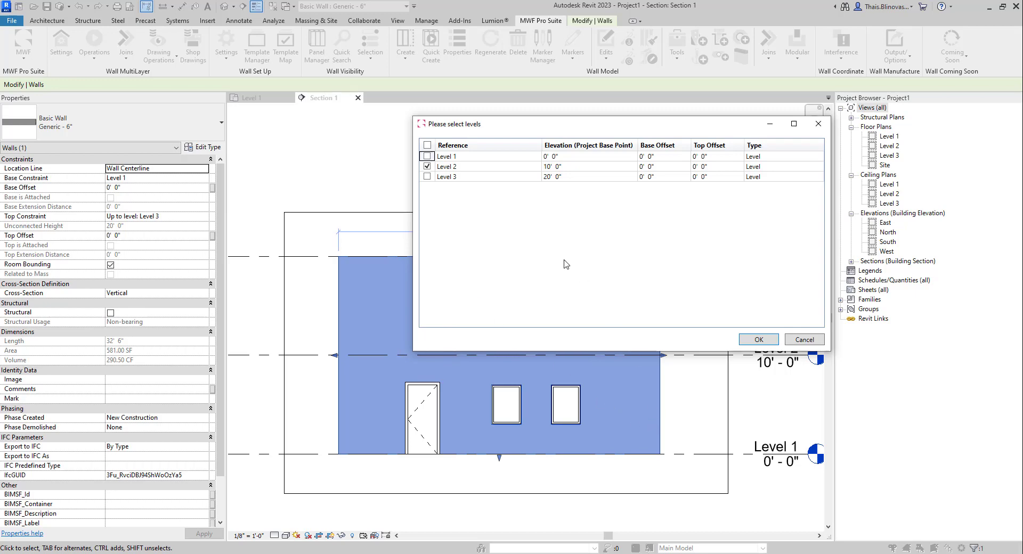
pyautogui.moveTo(693, 299)
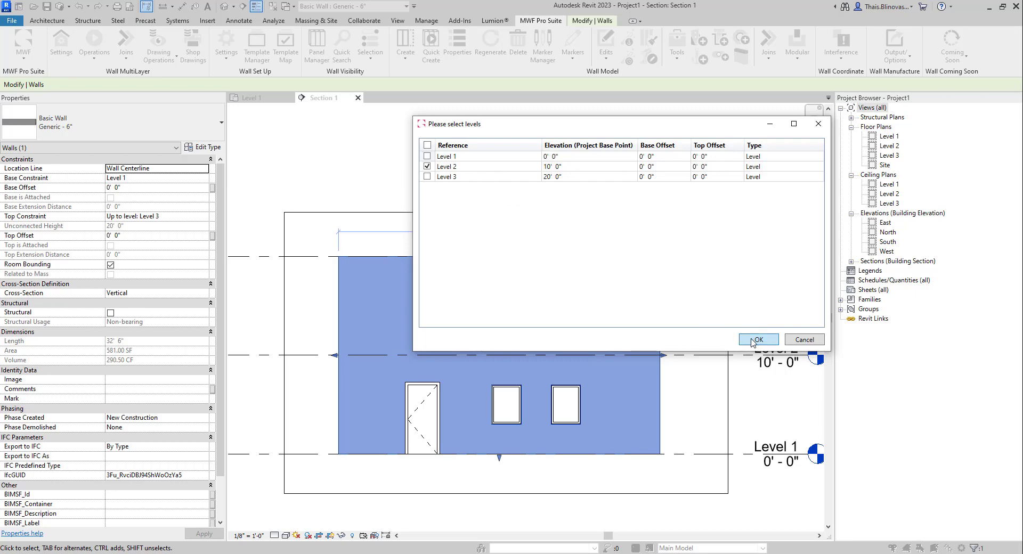
pyautogui.click(757, 339)
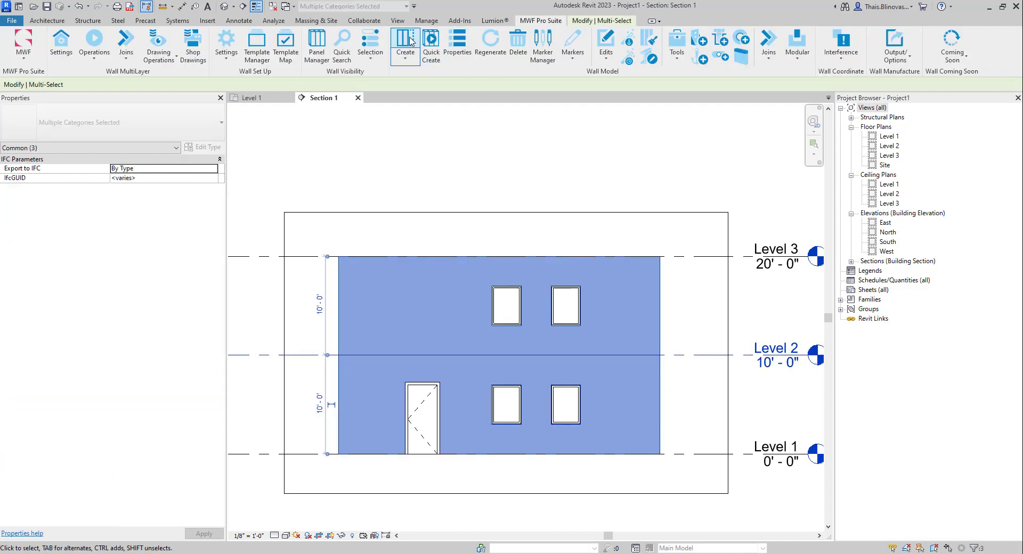
# - Create framed panels on both split walls and accept the Panel1 properties
pyautogui.click(405, 41)
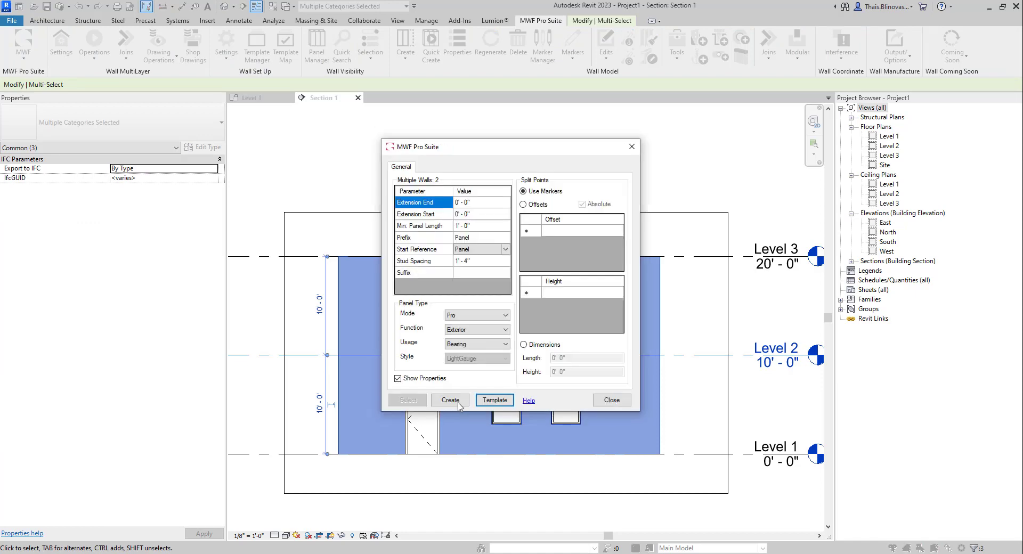
pyautogui.click(449, 400)
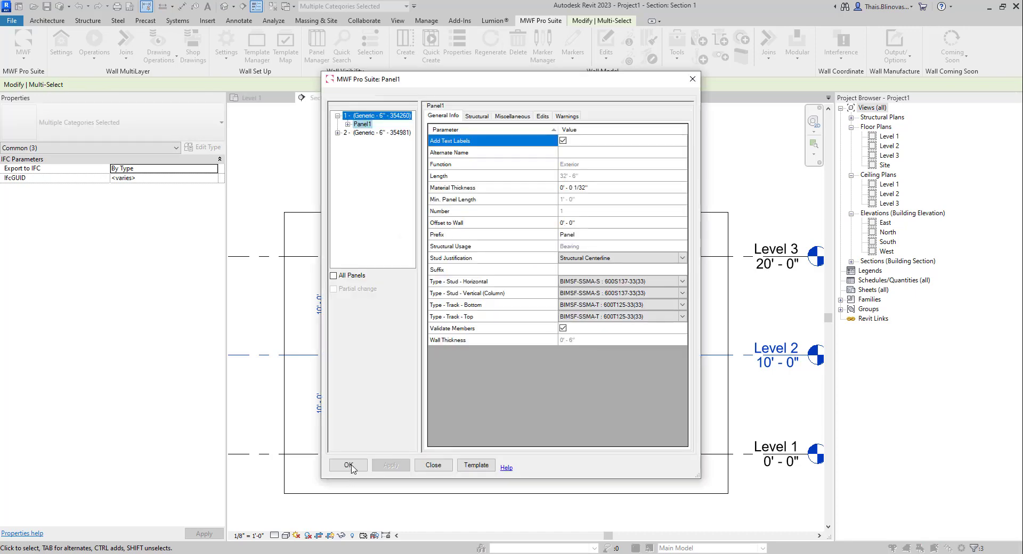
pyautogui.click(348, 466)
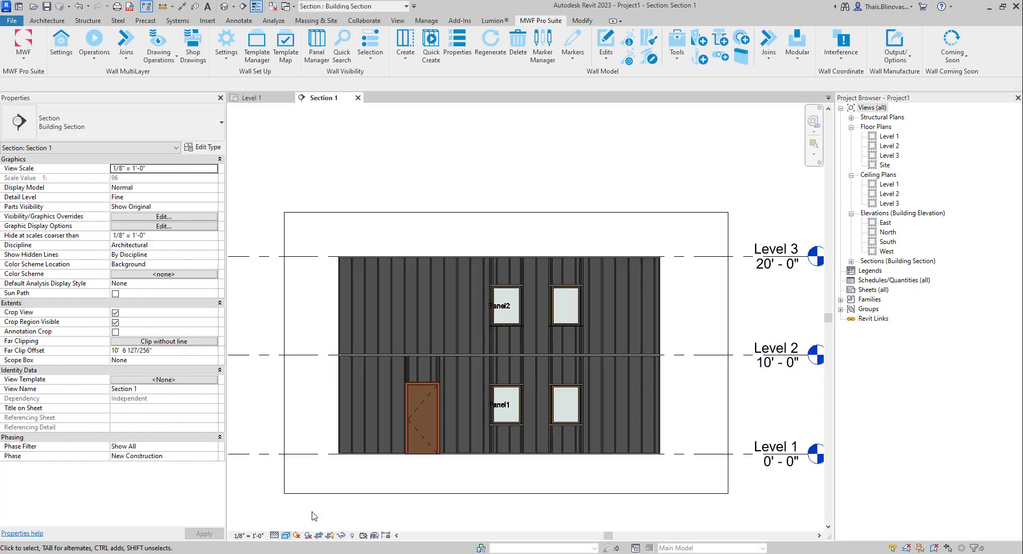
# - Show the section view in Hidden Line visual style
pyautogui.click(283, 535)
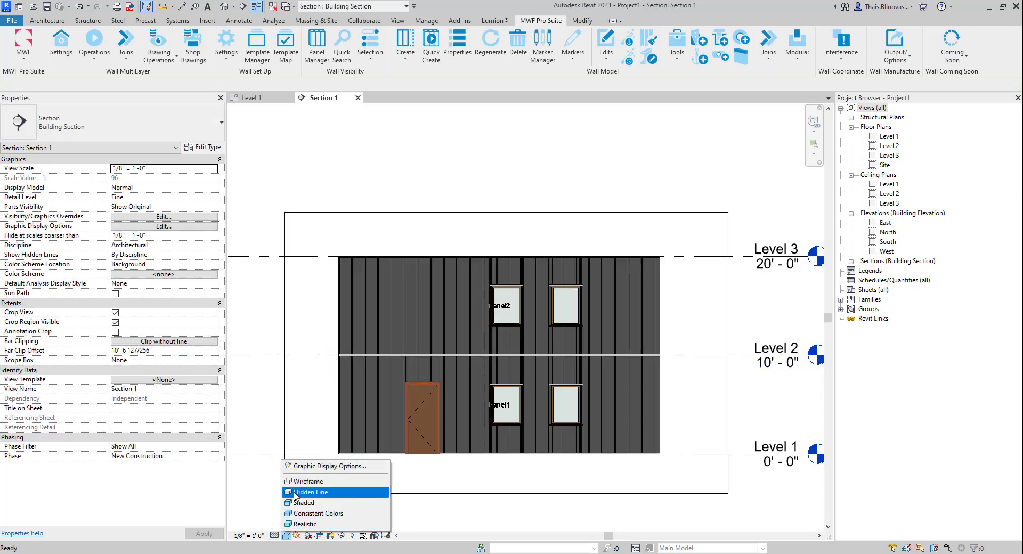
pyautogui.click(312, 492)
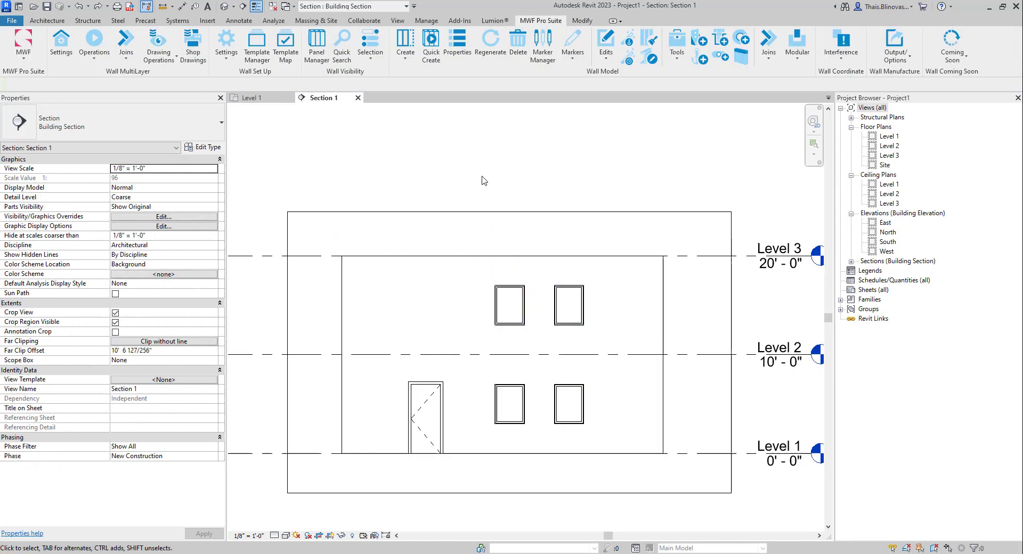
# - Start a reference plane from the Architecture tab, to draw just above Level 2
pyautogui.click(47, 20)
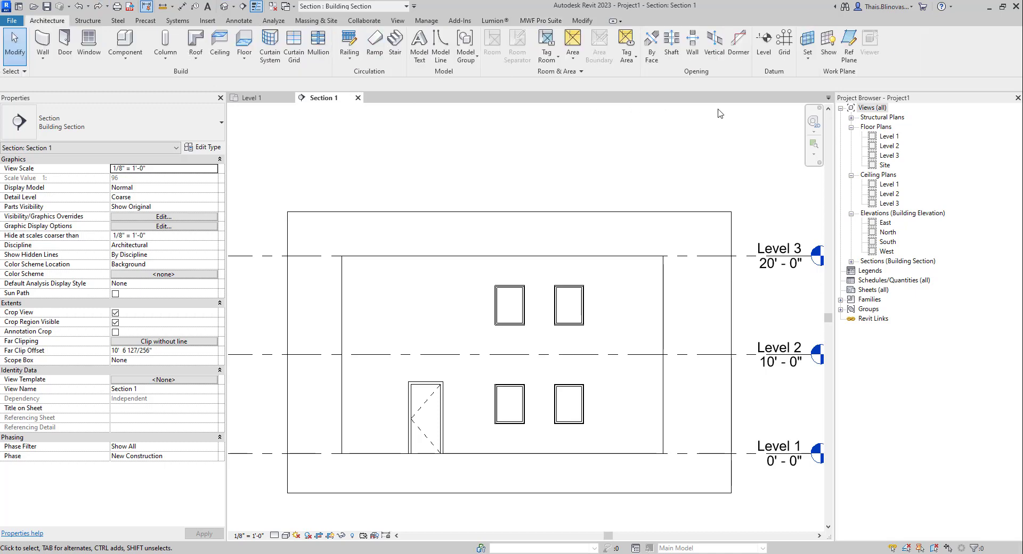
pyautogui.click(850, 47)
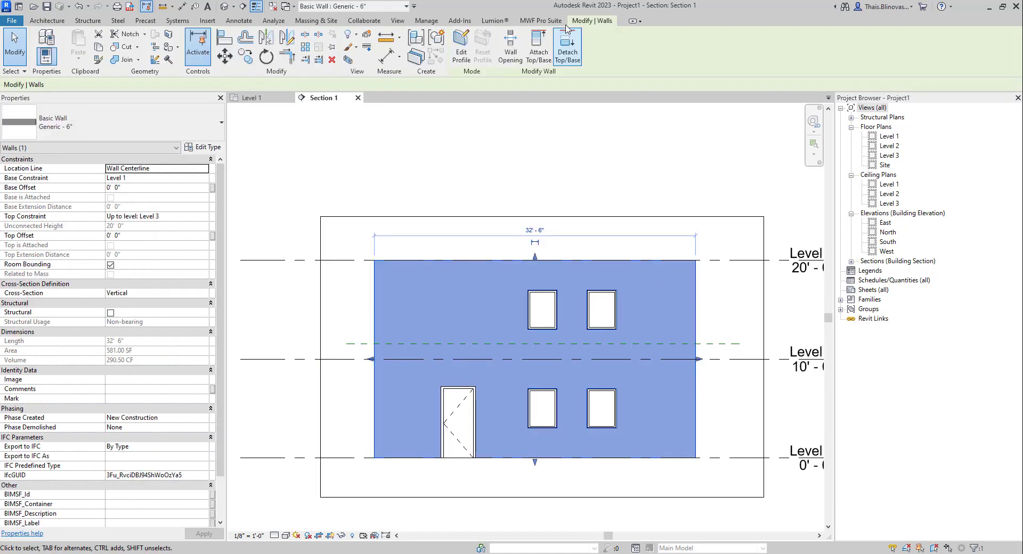
# - Run Horizontal Split with Split at Picked Level on the 20-foot wall
pyautogui.click(572, 45)
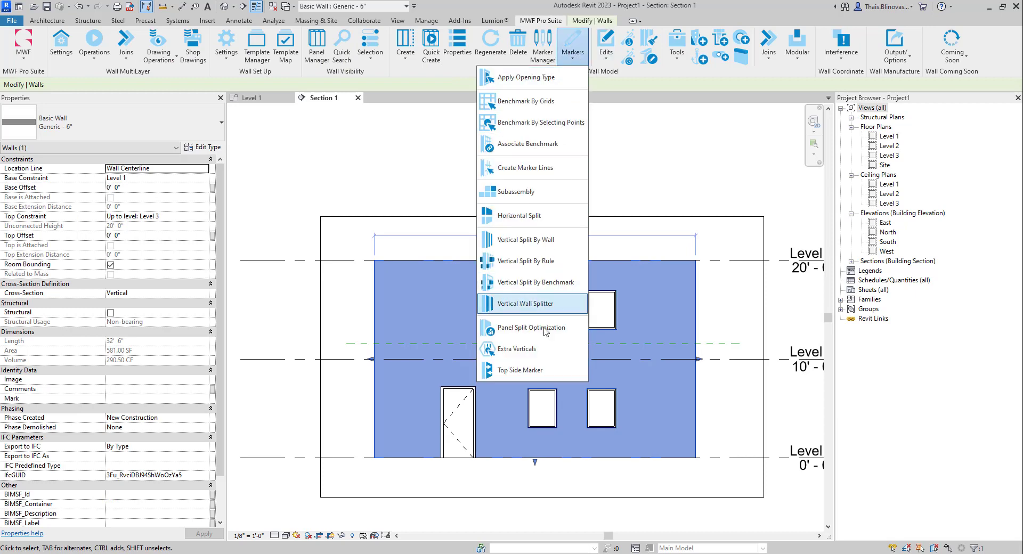
pyautogui.click(524, 215)
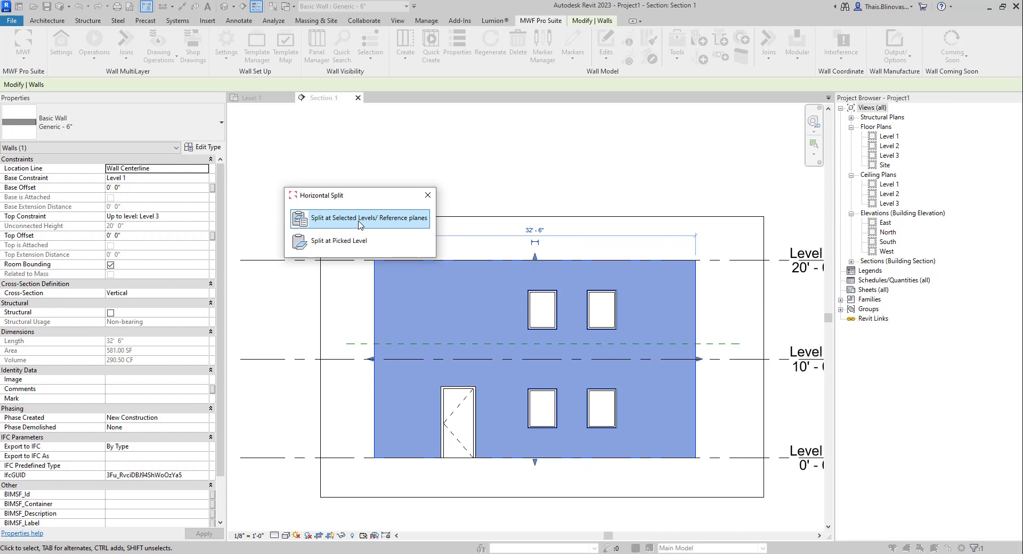
pyautogui.moveTo(360, 248)
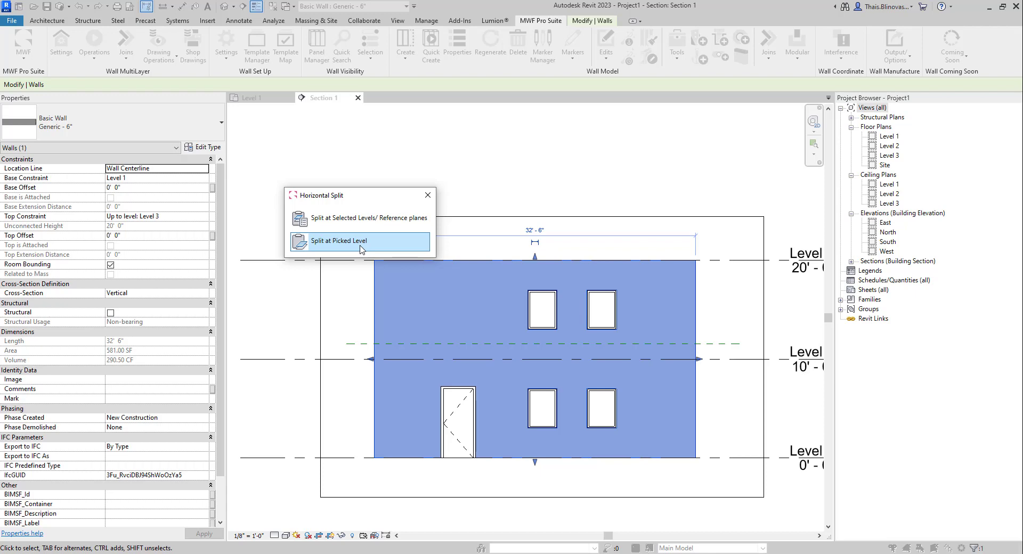
pyautogui.click(358, 241)
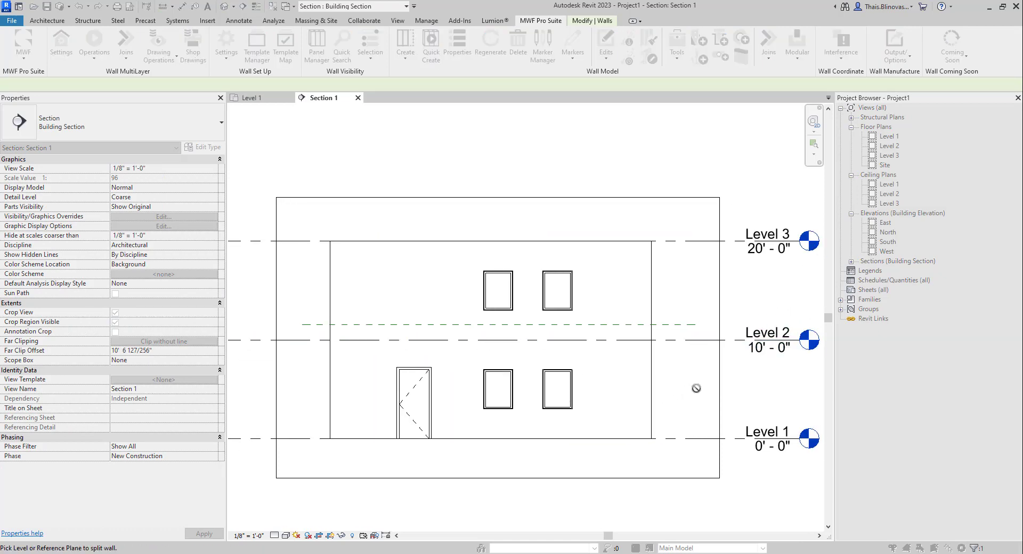
pyautogui.moveTo(694, 328)
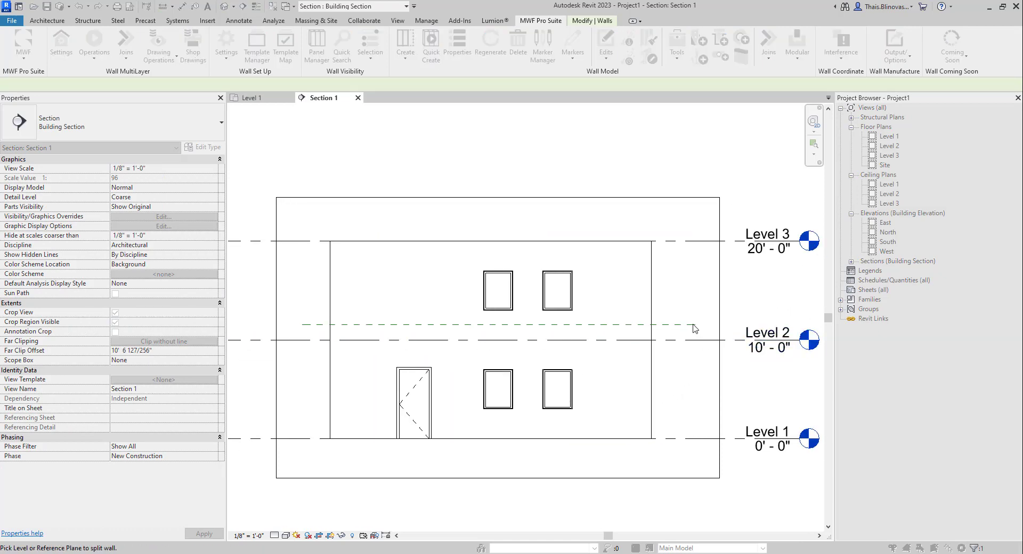
pyautogui.moveTo(672, 325)
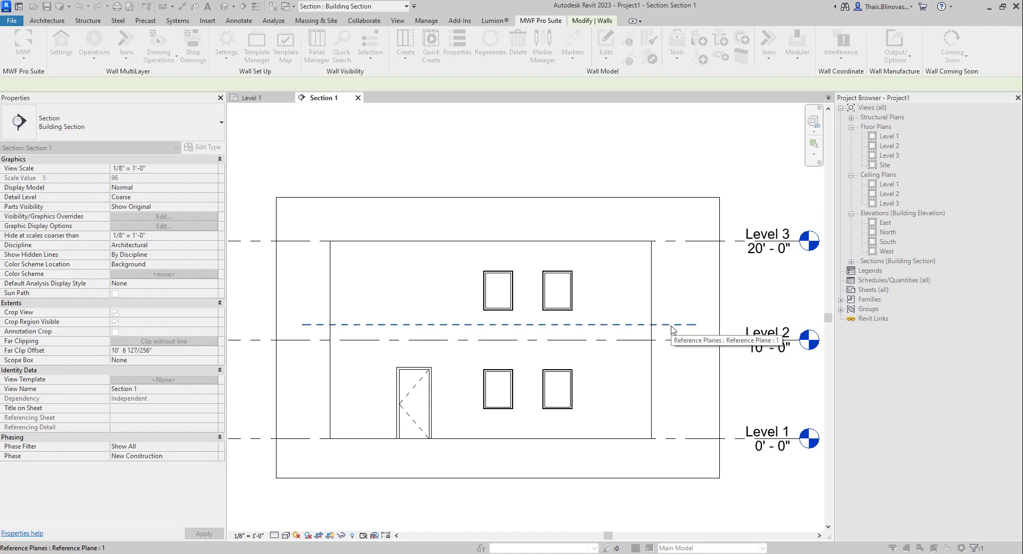
pyautogui.moveTo(569, 326)
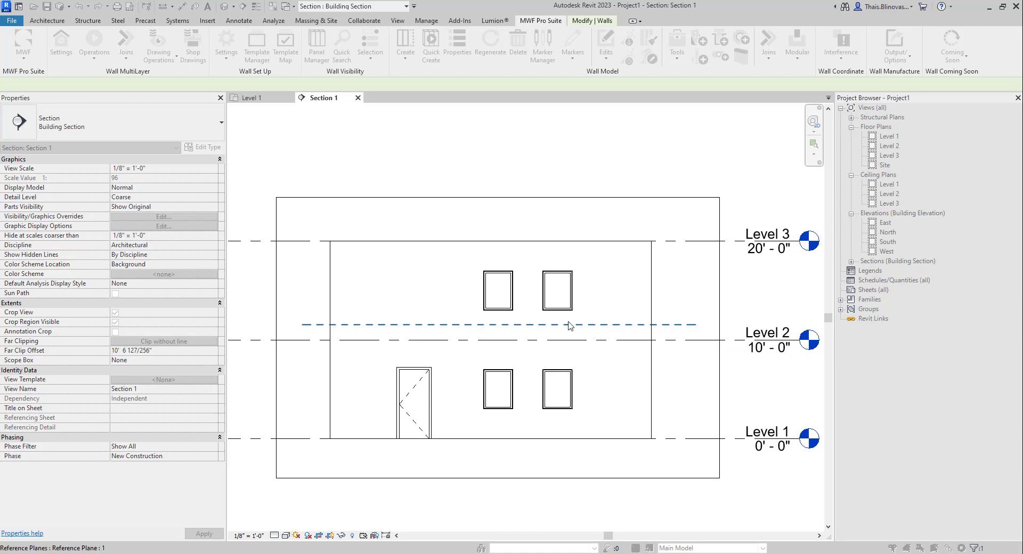
pyautogui.moveTo(683, 329)
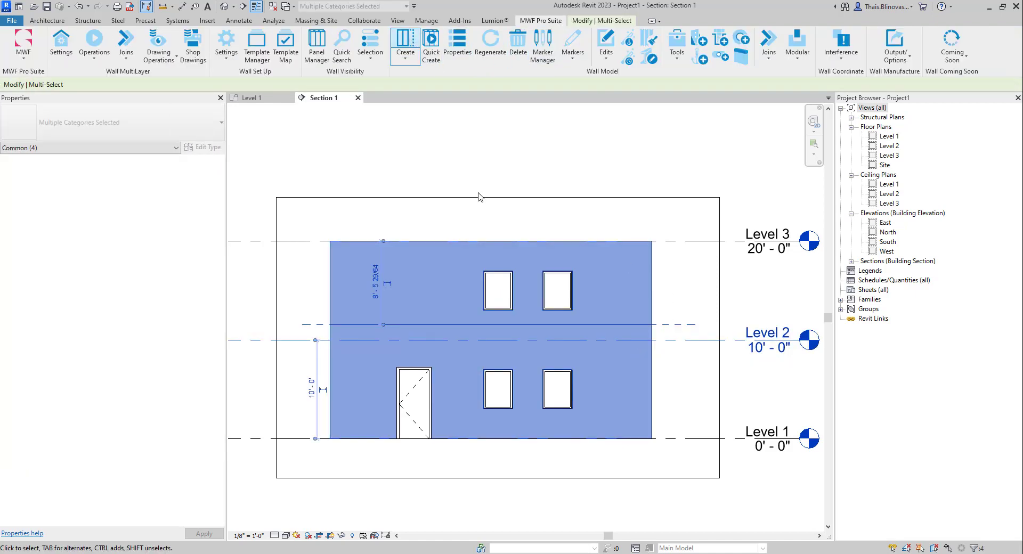
# - Create framed panels for the two walls split at the reference plane
pyautogui.click(405, 45)
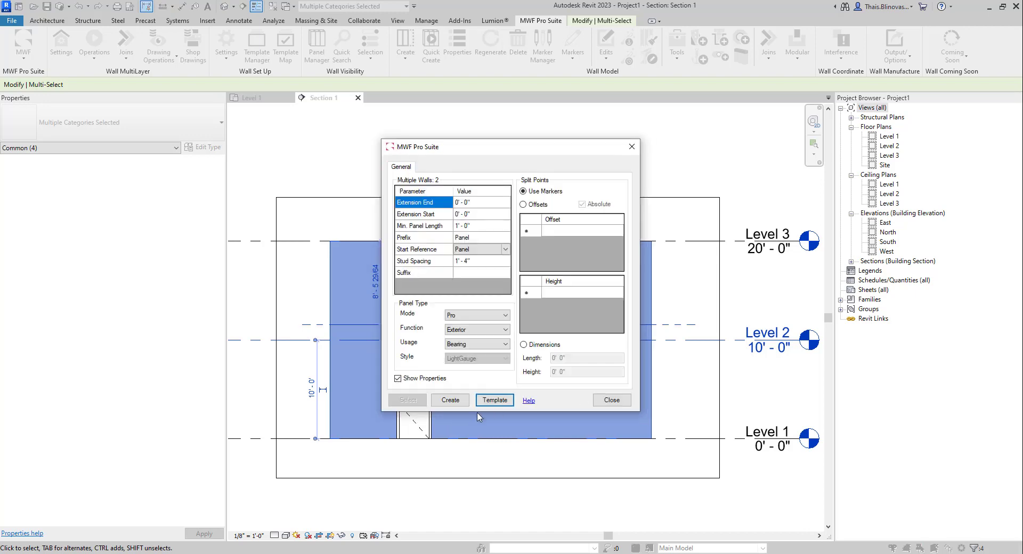
pyautogui.click(450, 399)
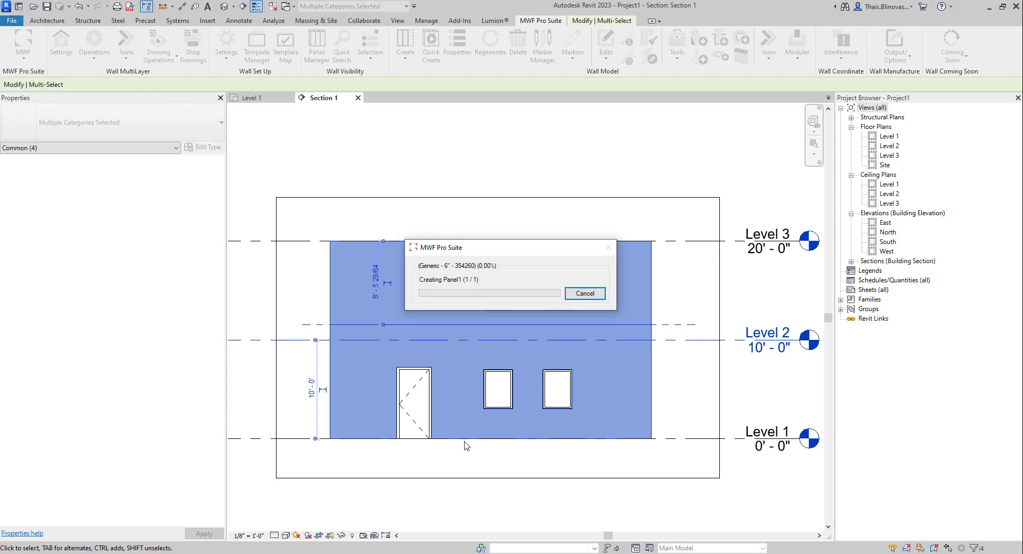